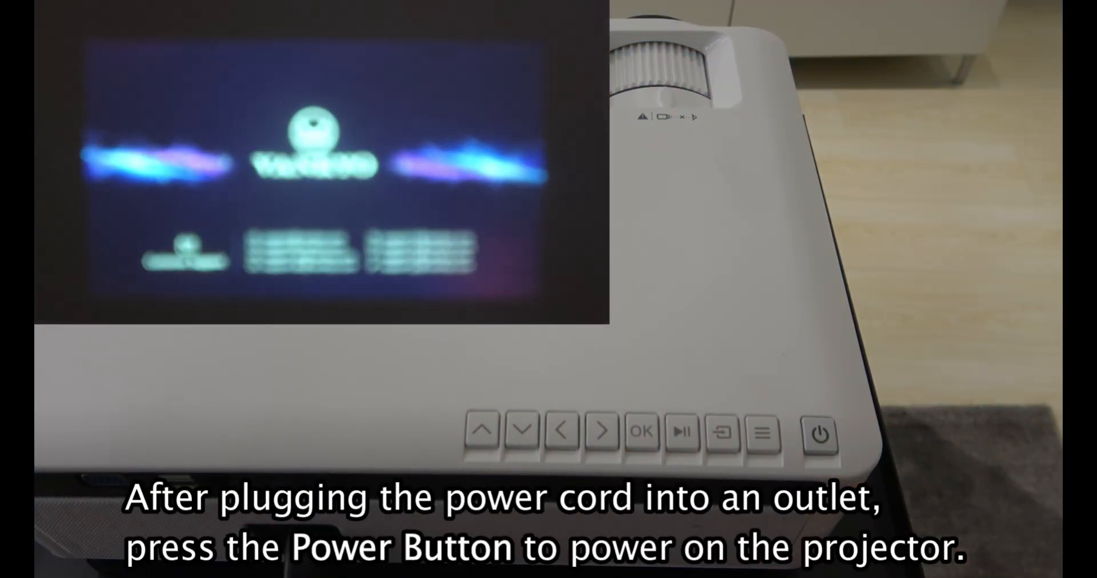
Power on the projector and select Screen Mirroring as its input source
click(724, 433)
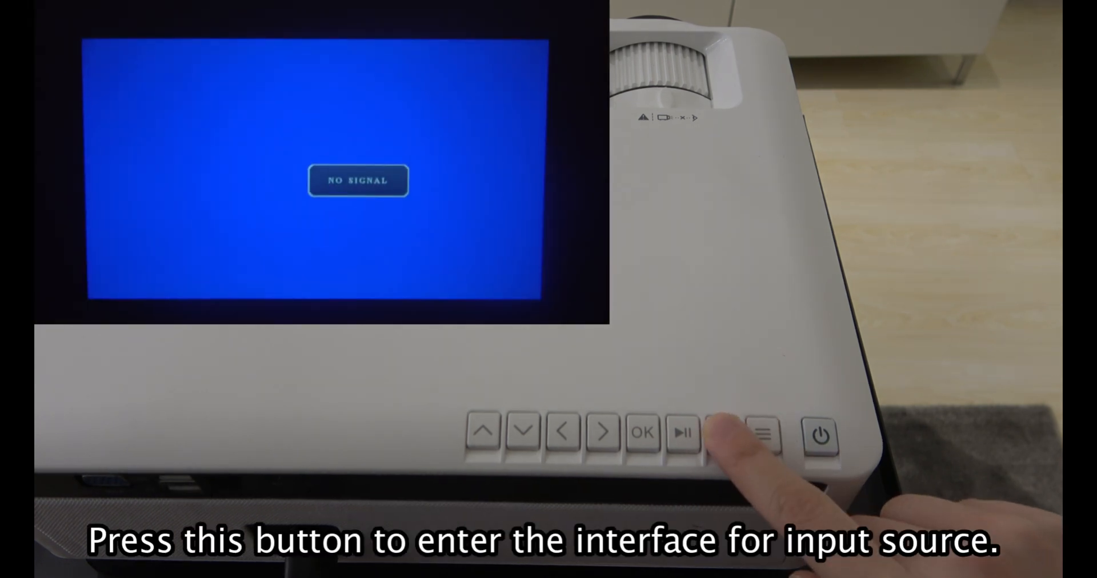
click(722, 433)
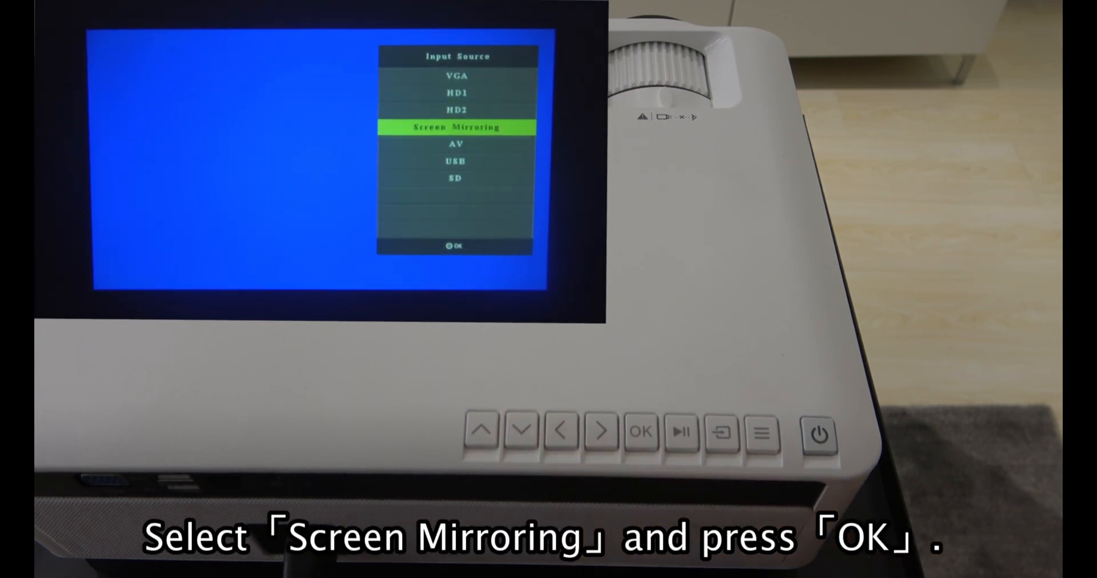
click(640, 431)
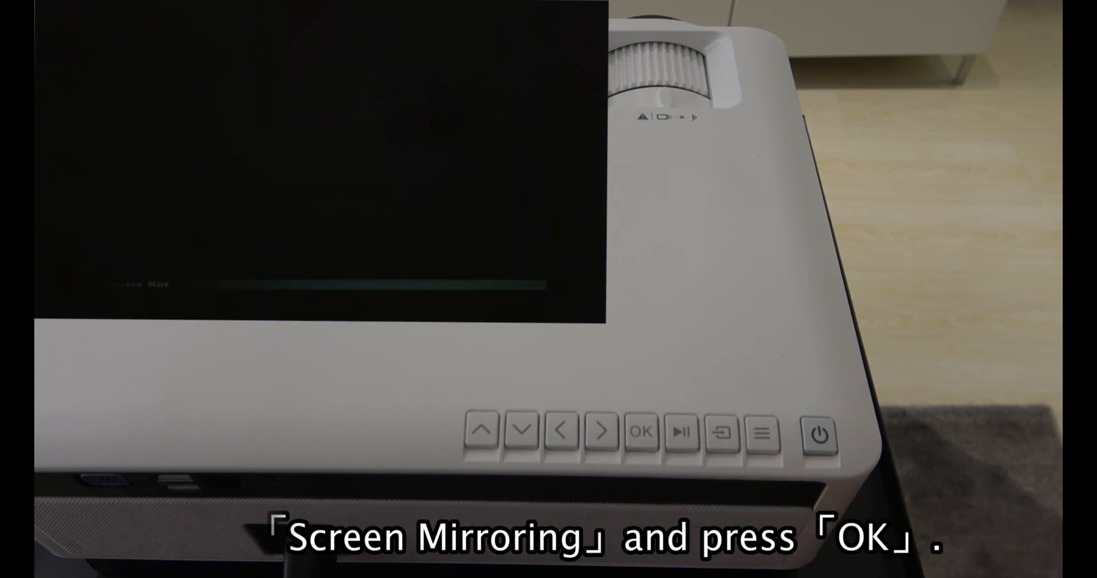
click(640, 432)
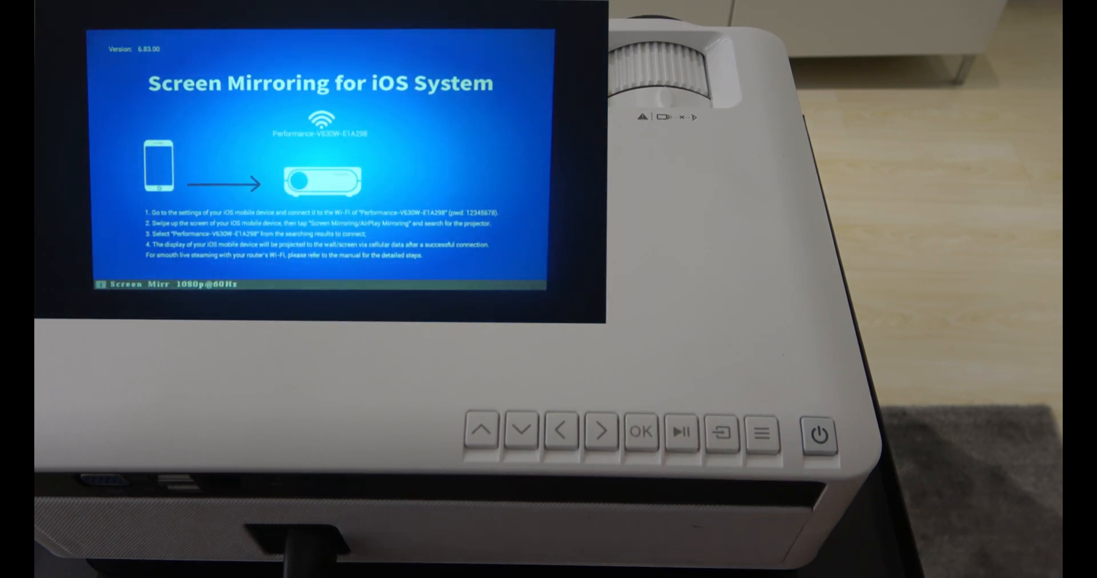
Switch the Screen Mirroring screen to Android mode
click(640, 432)
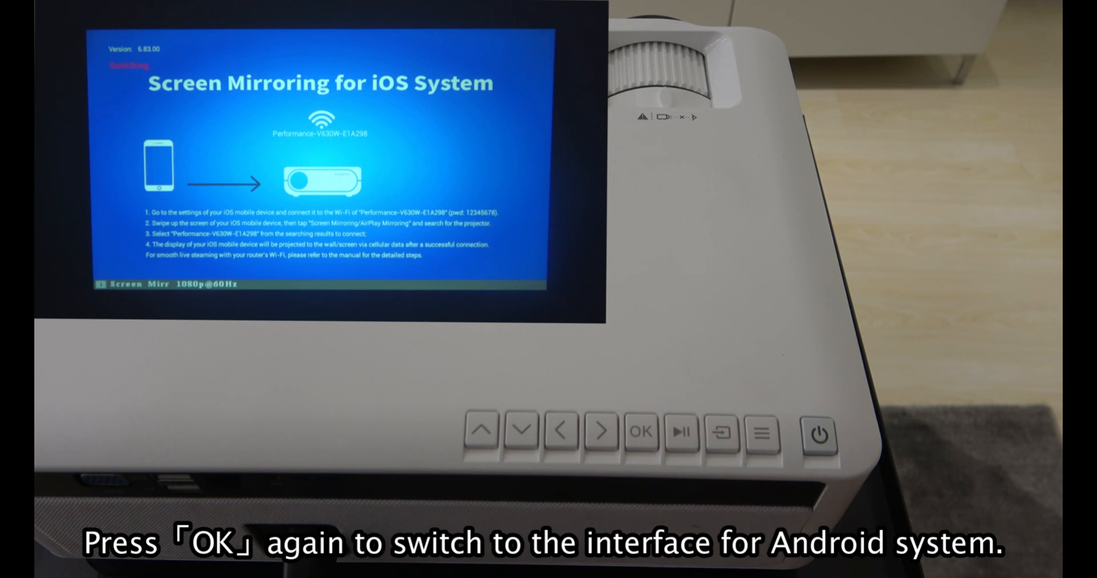
click(640, 432)
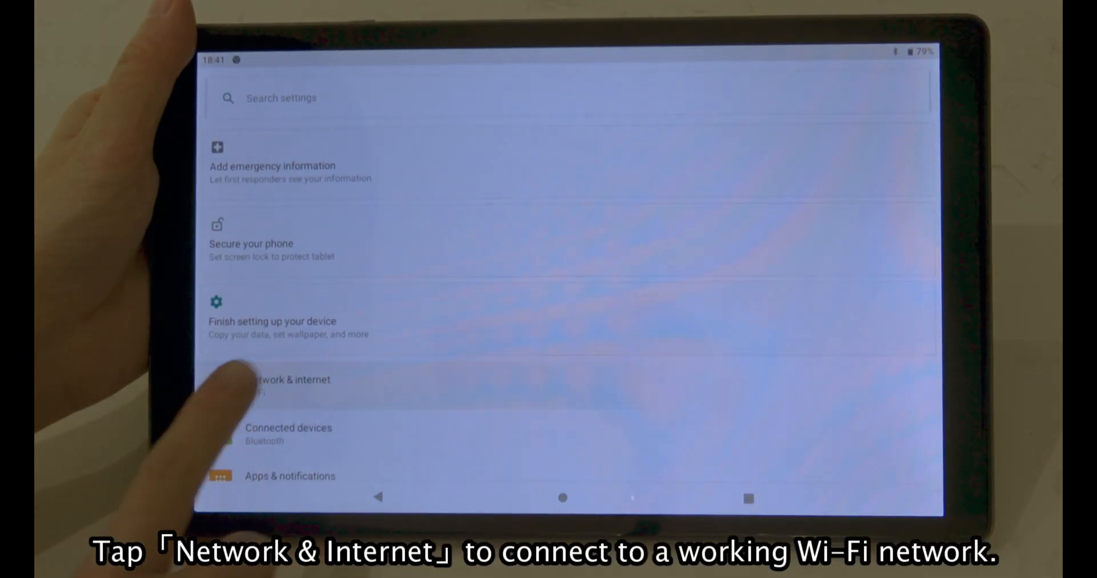
Turn on Wi-Fi under Network & internet and connect to the chosen network with its password
click(287, 381)
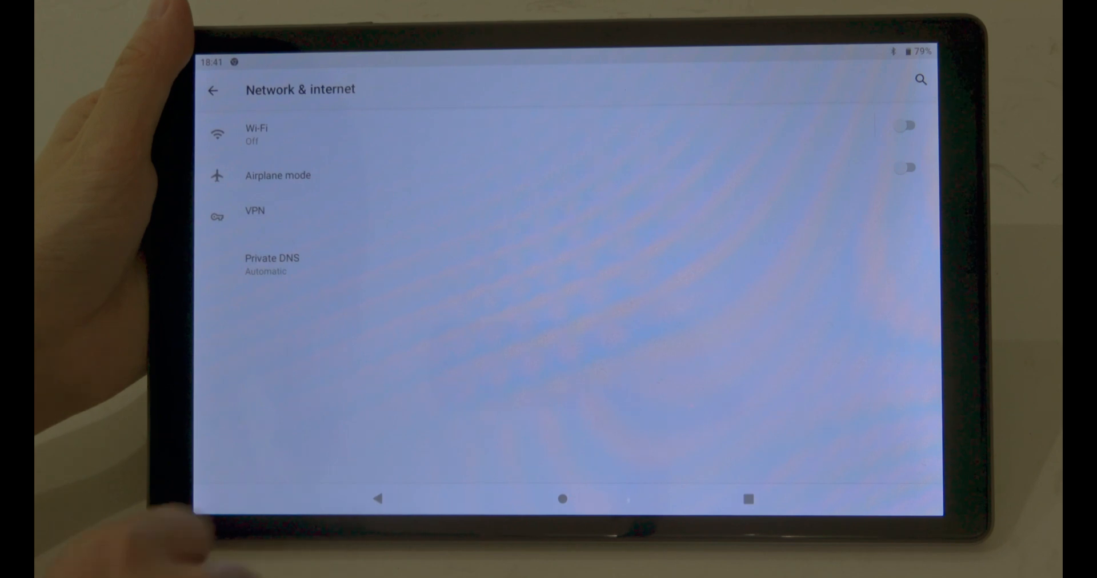
click(906, 125)
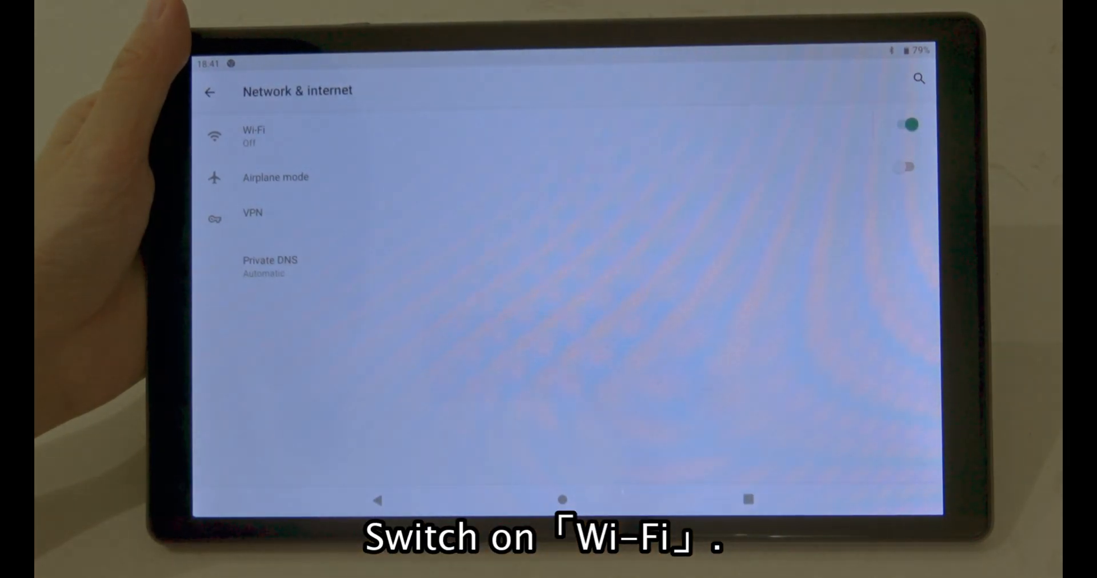
click(255, 136)
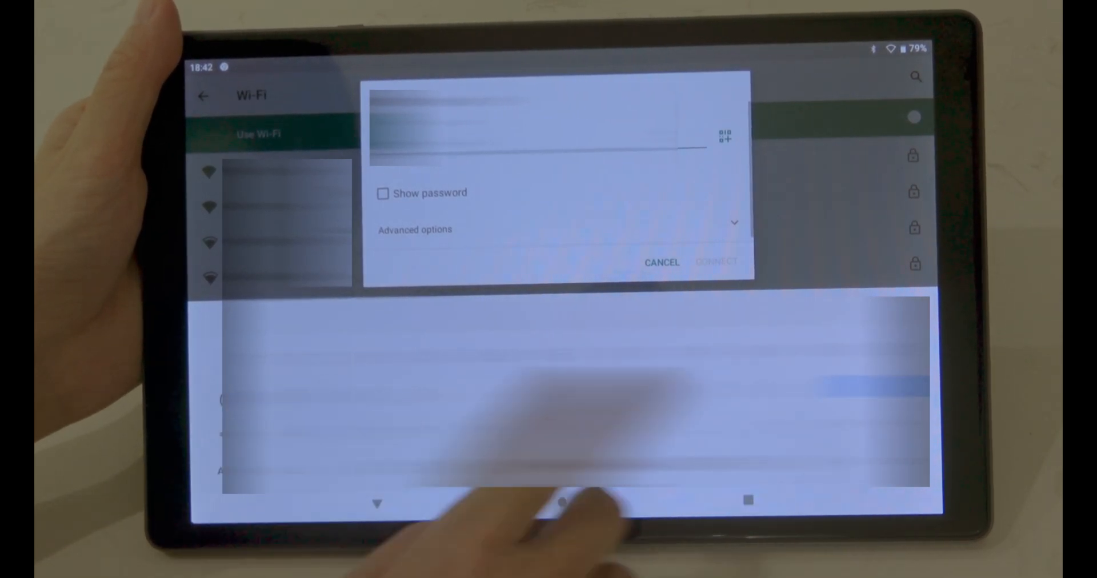
click(532, 132)
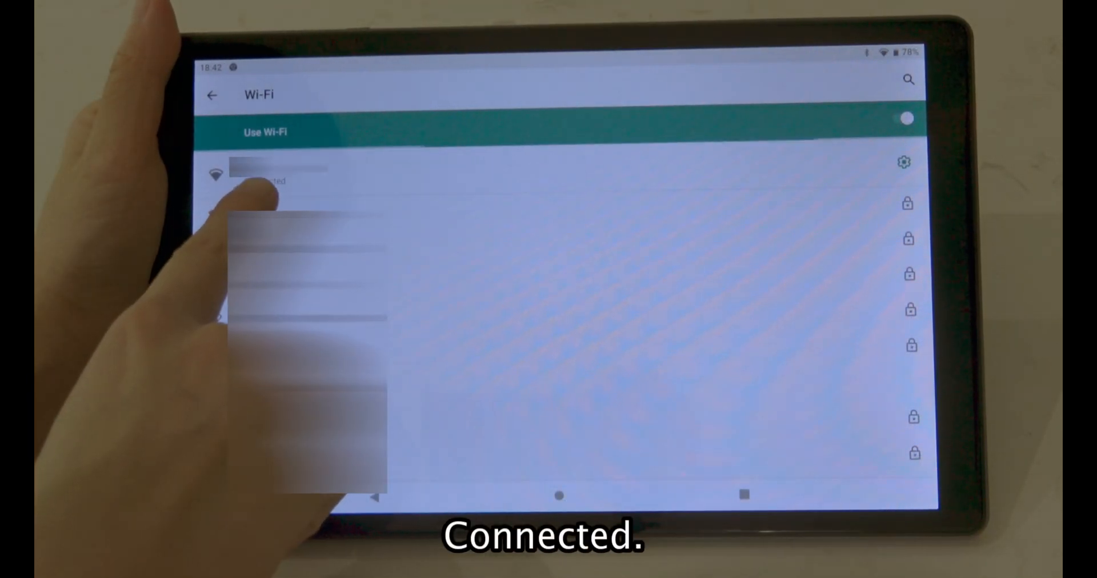
click(213, 95)
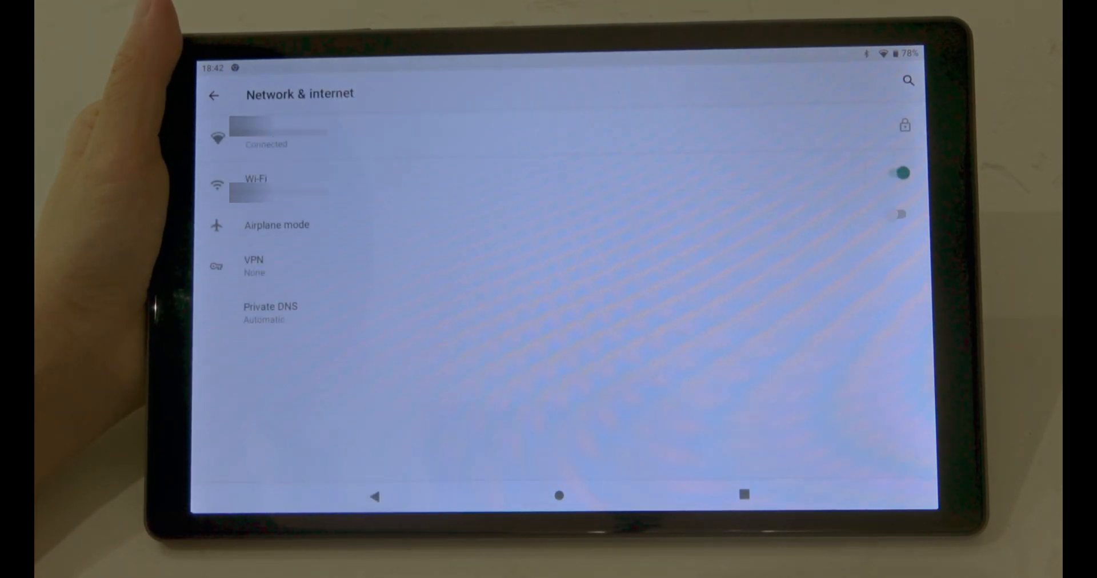
Navigate to Connected devices > Connection preferences > Cast
click(215, 96)
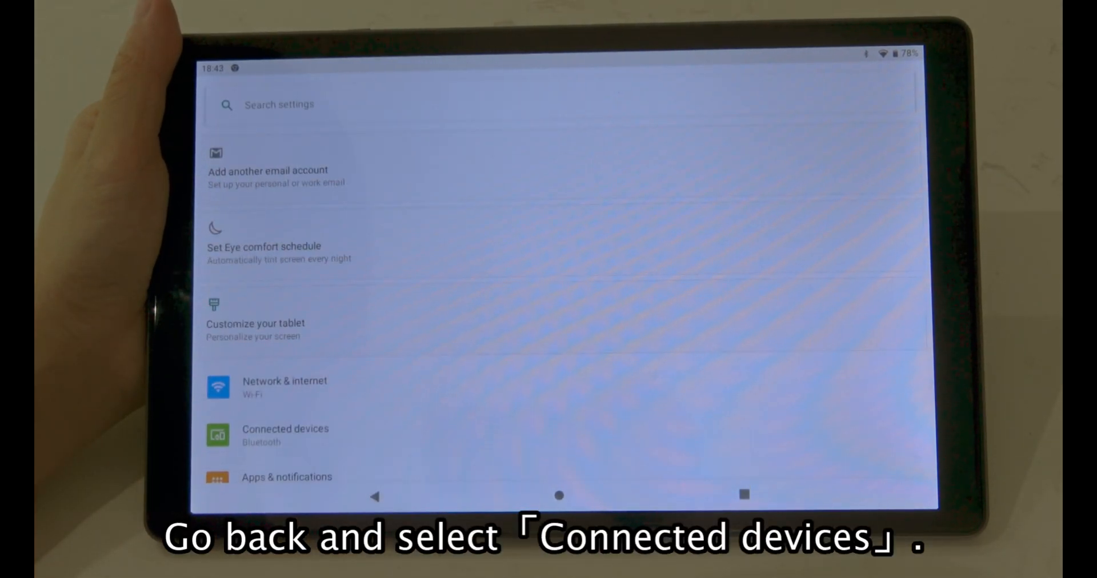
click(266, 435)
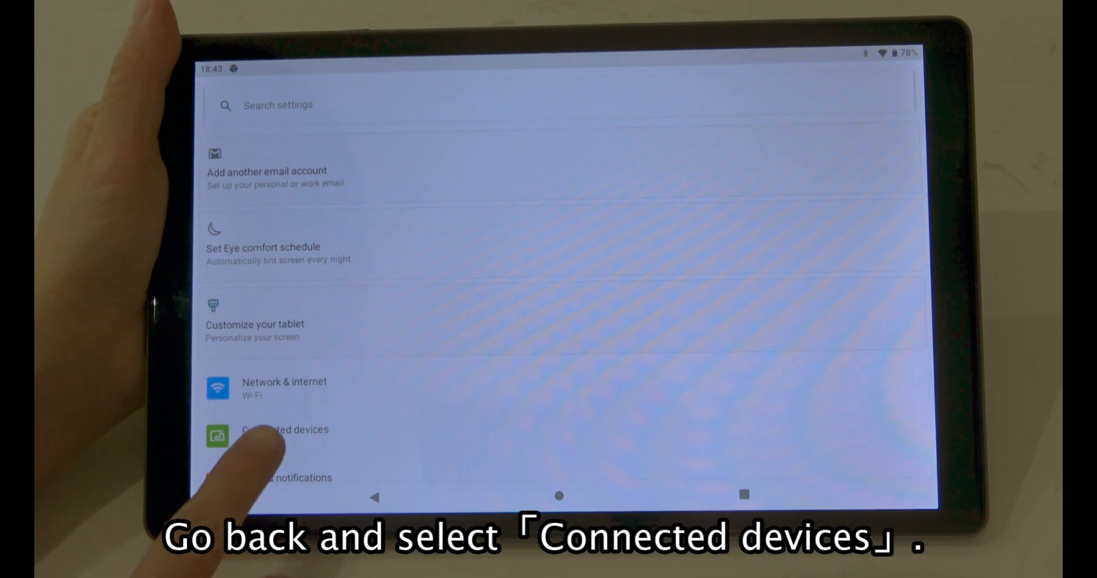
click(285, 430)
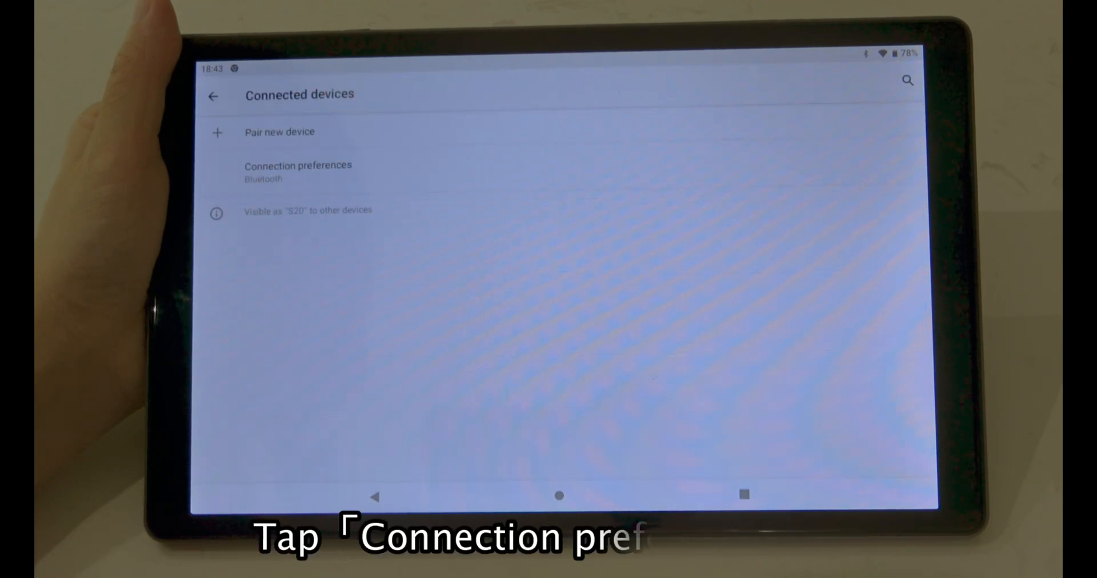
click(297, 171)
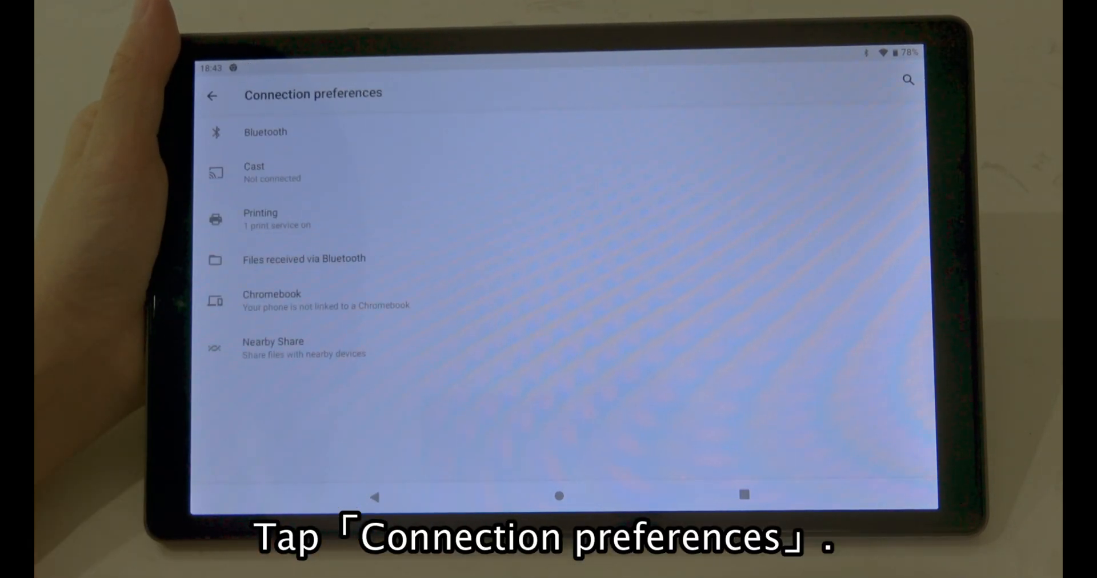
click(254, 172)
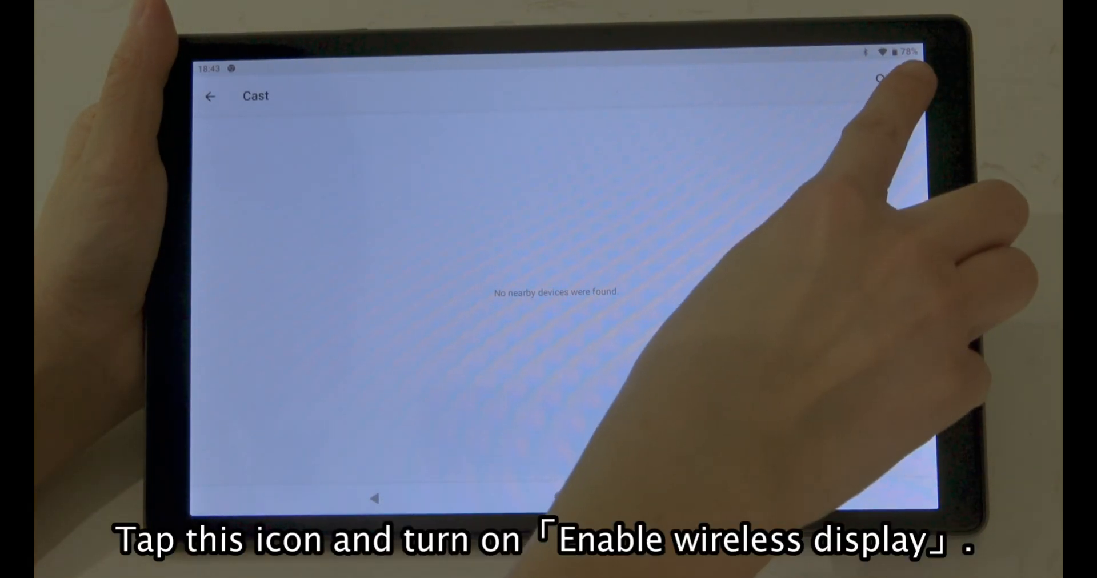
Check Enable wireless display in the Cast overflow menu so the projector appears
click(880, 79)
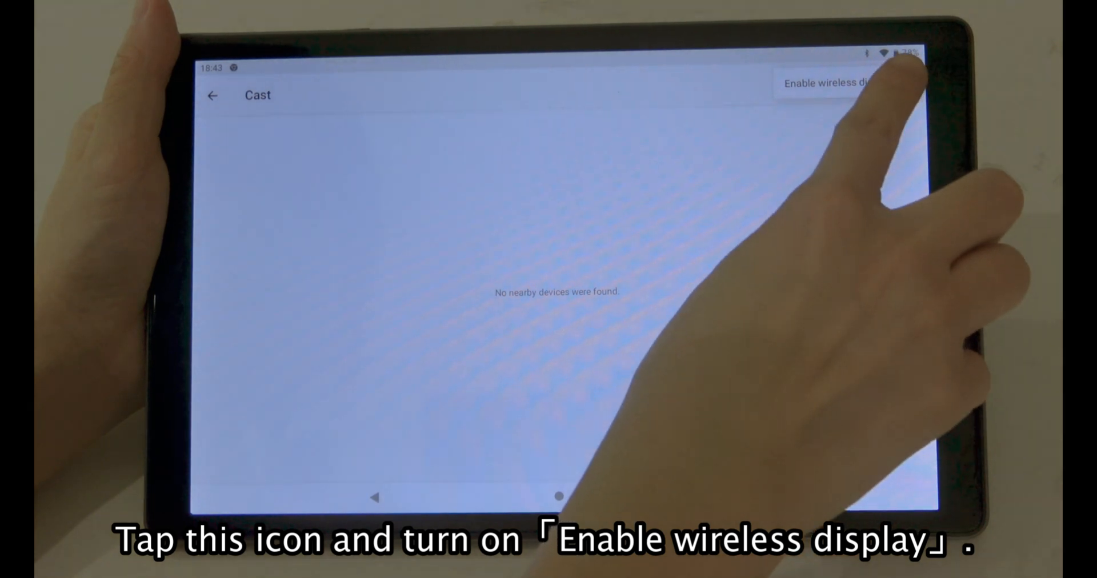
click(834, 83)
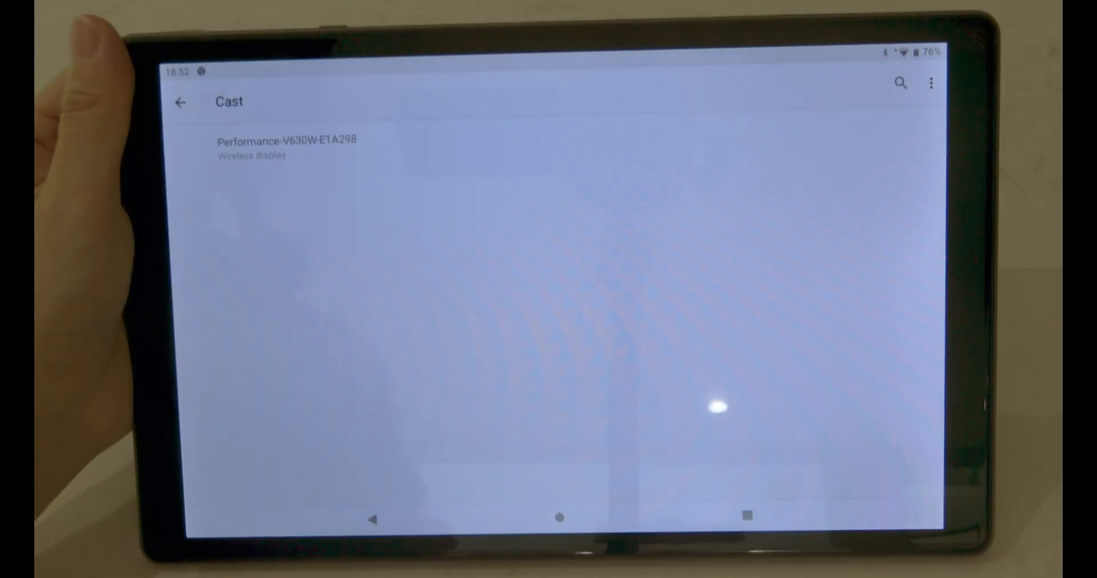
Connect to Performance-V630W-E1A298 and use the mirrored home screen's Google apps folder
click(287, 141)
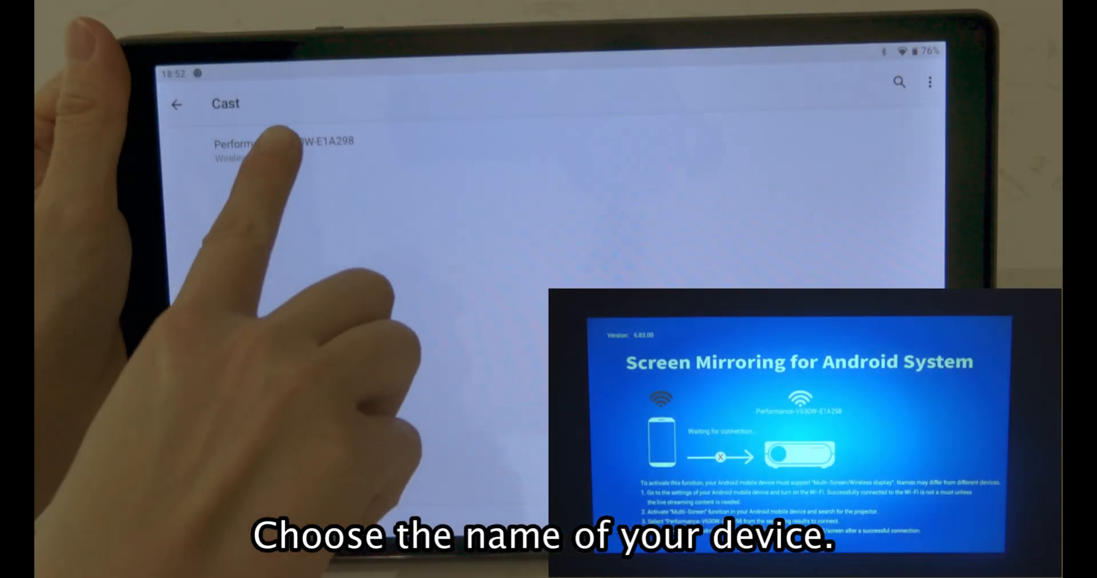
click(283, 144)
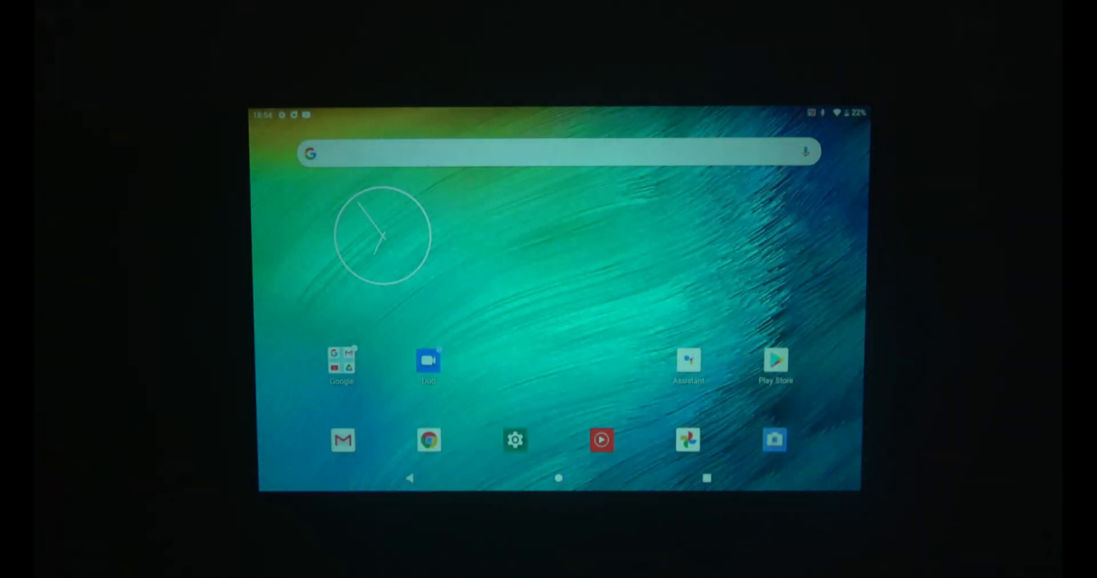
click(342, 365)
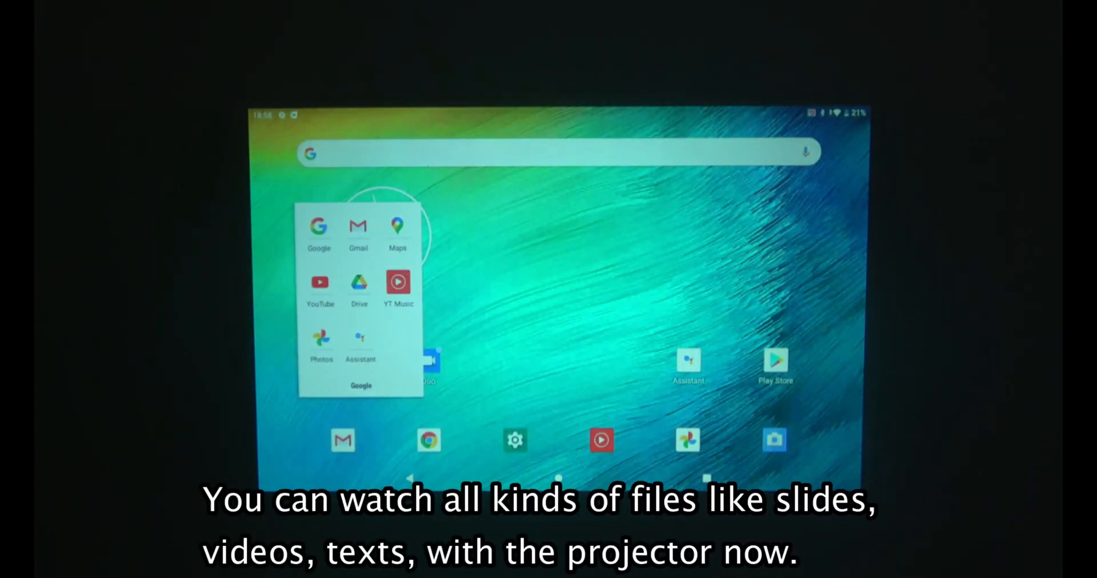